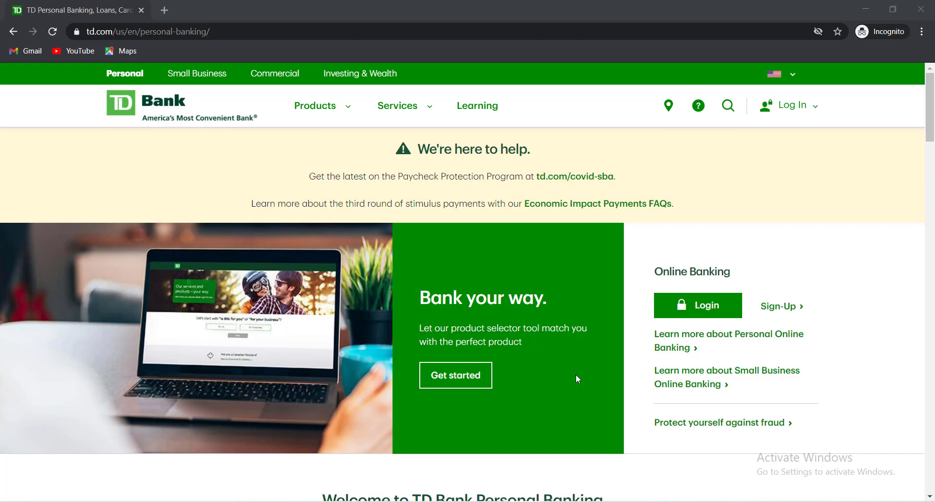
pyautogui.moveTo(574, 375)
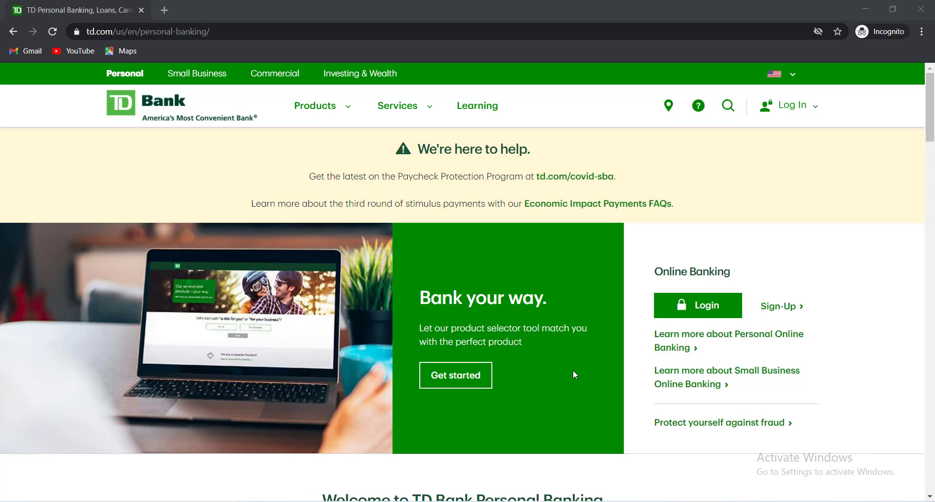
pyautogui.moveTo(783, 316)
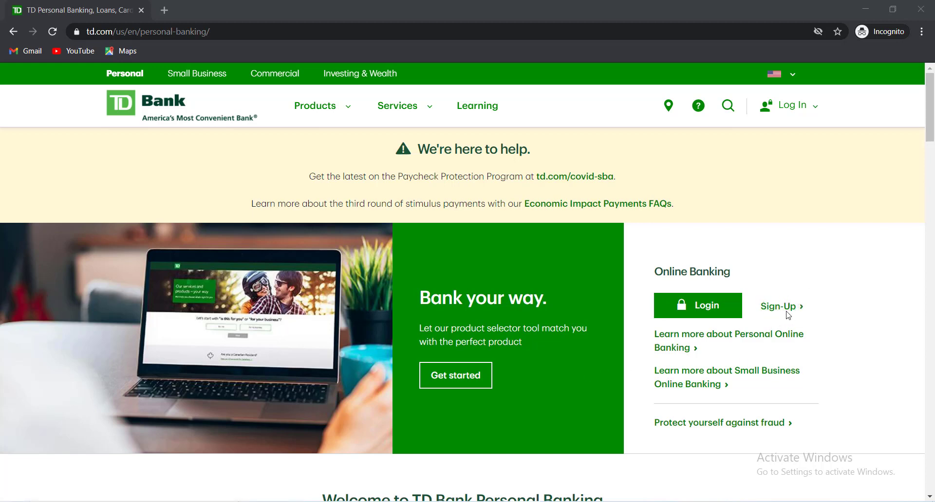
# Step: Sign up as owner of all personal accounts and accept the eSignature Agreement terms
pyautogui.click(777, 307)
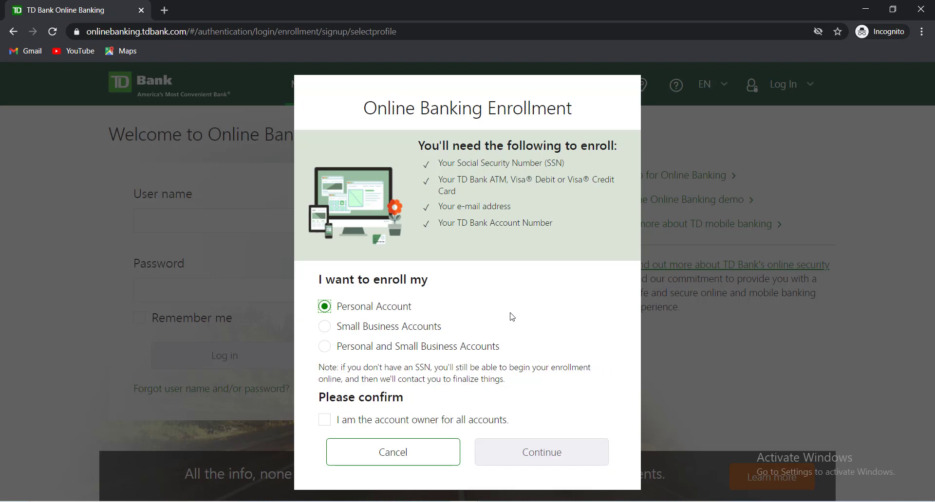
pyautogui.moveTo(379, 312)
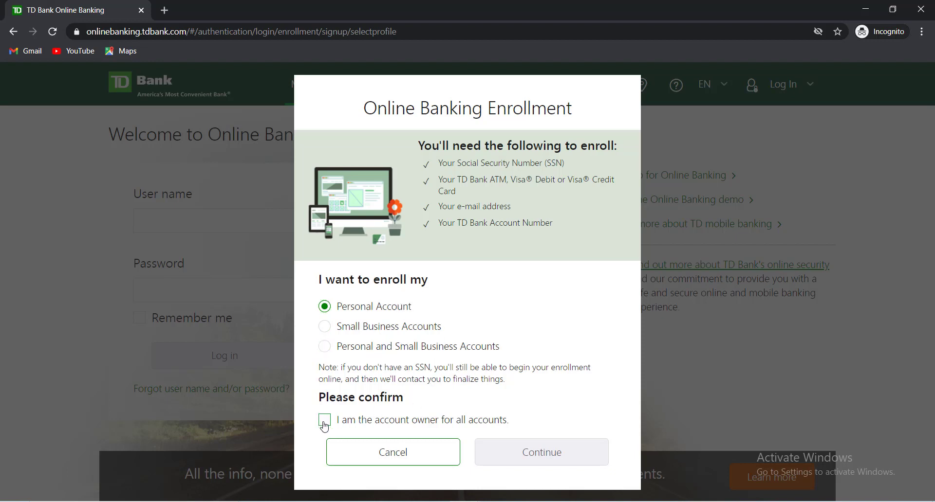
pyautogui.click(325, 420)
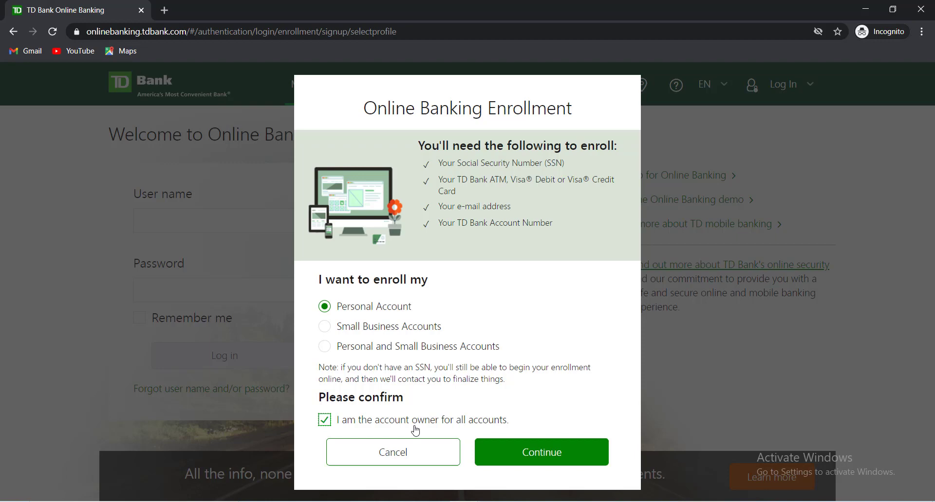
pyautogui.click(541, 452)
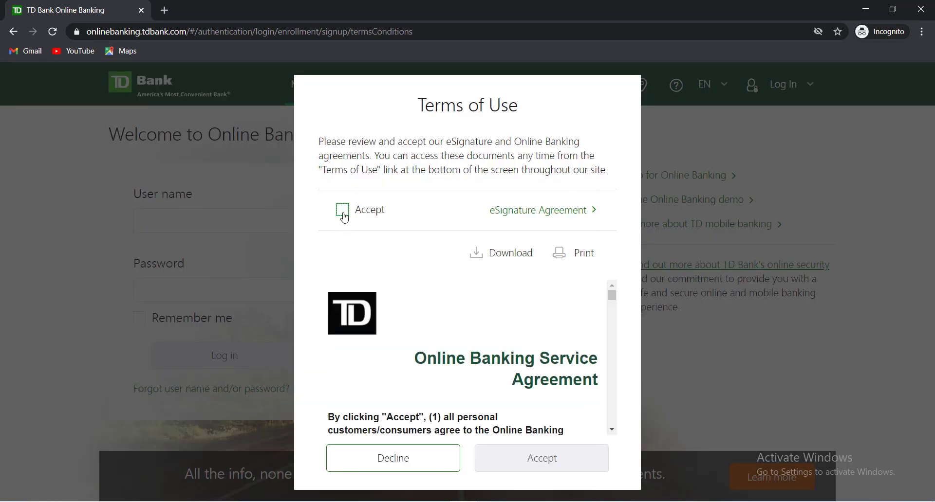
pyautogui.click(341, 210)
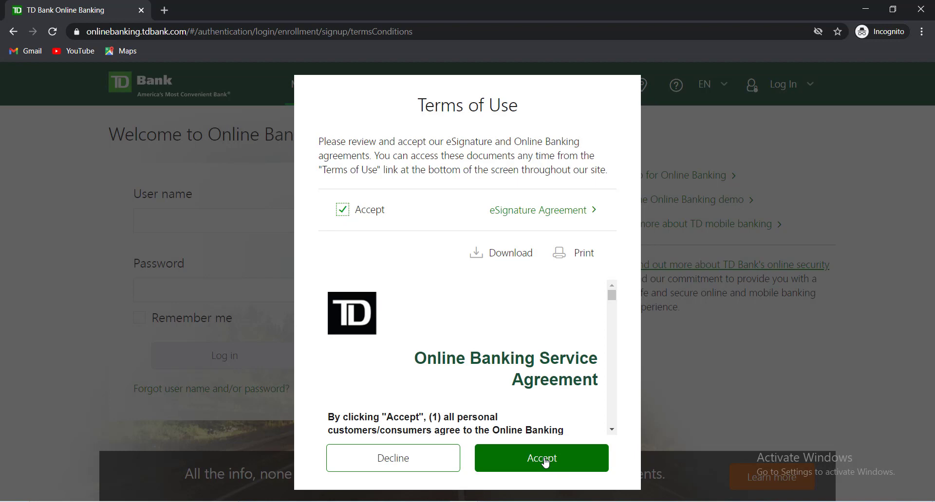
pyautogui.click(542, 458)
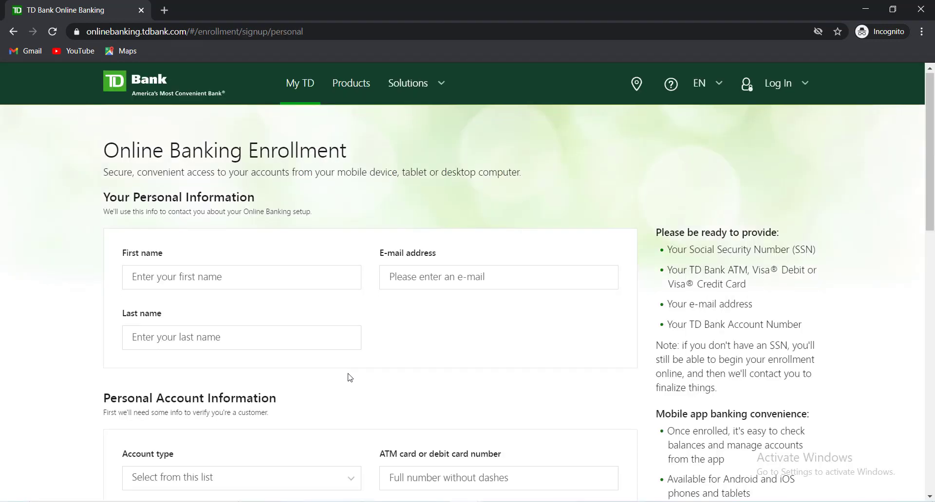
pyautogui.scroll(-3)
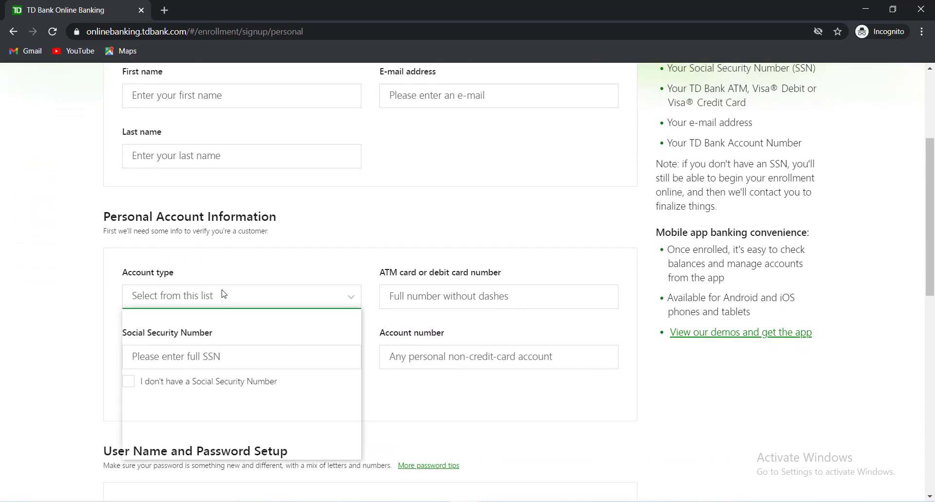
pyautogui.click(240, 296)
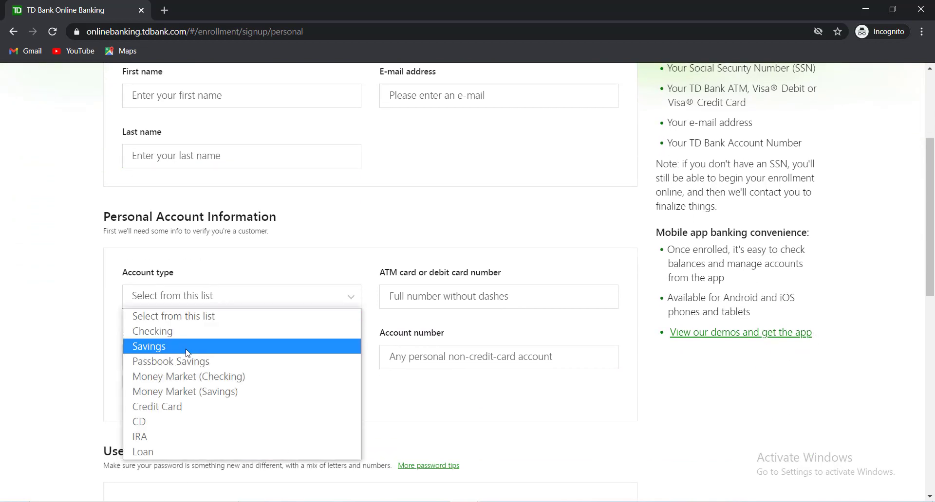
pyautogui.moveTo(187, 376)
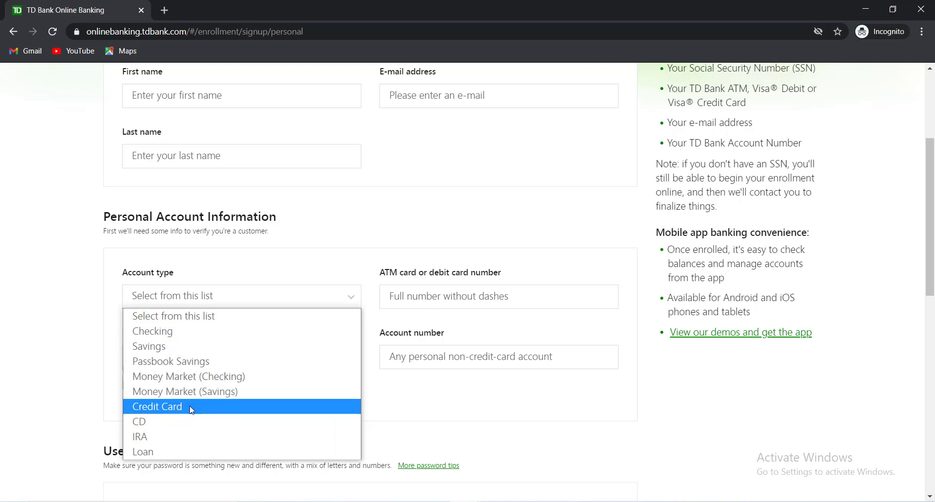
pyautogui.moveTo(142, 452)
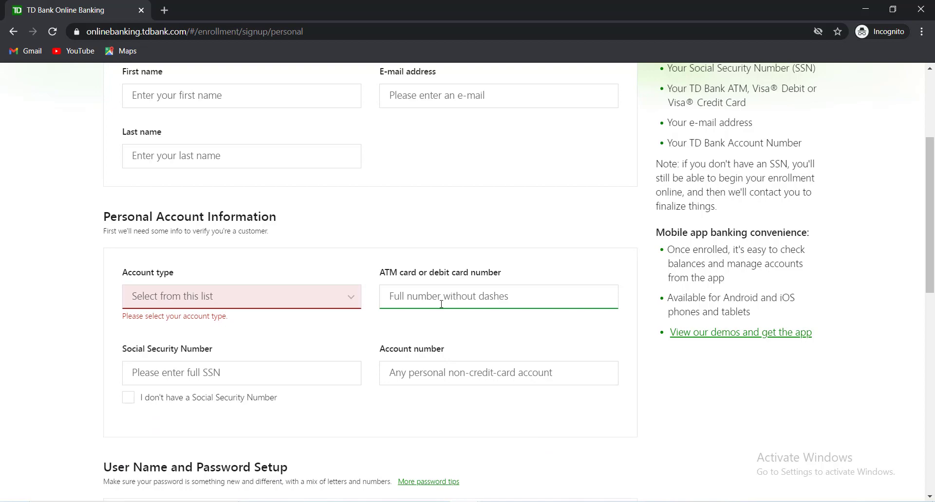
pyautogui.scroll(-3)
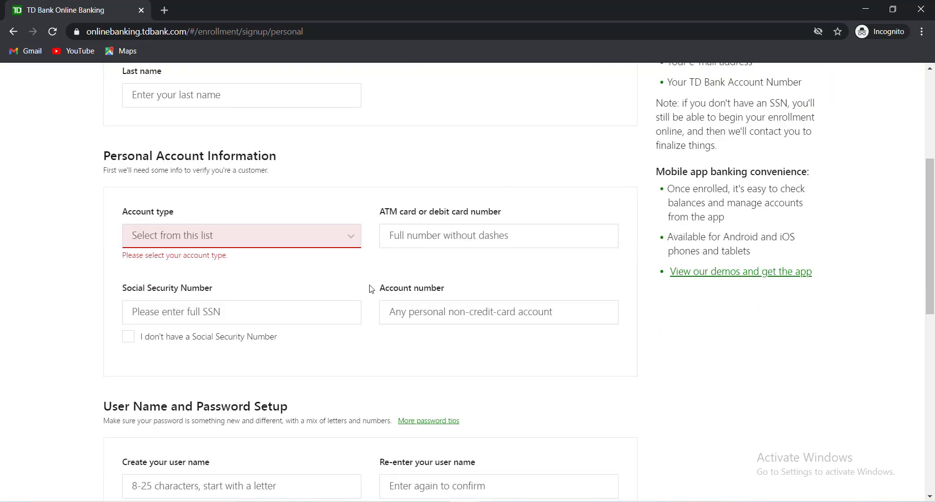
pyautogui.scroll(-3)
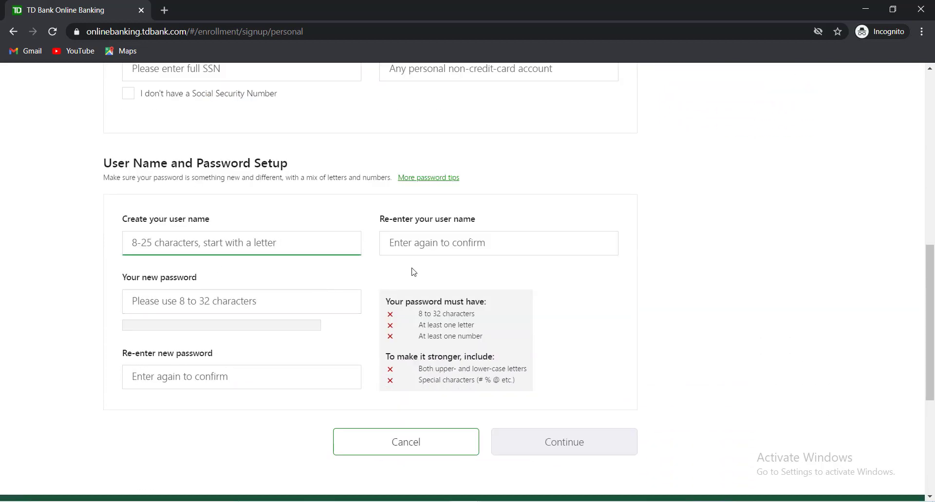
pyautogui.click(226, 301)
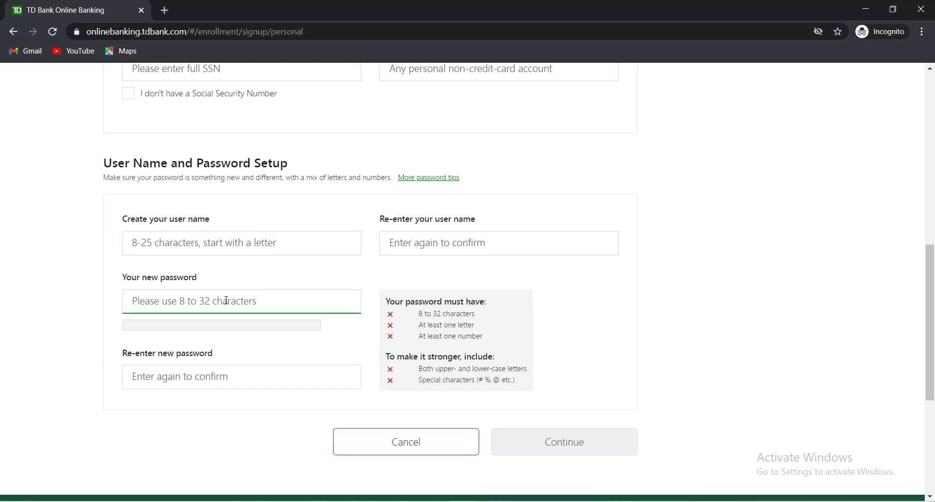
pyautogui.click(239, 377)
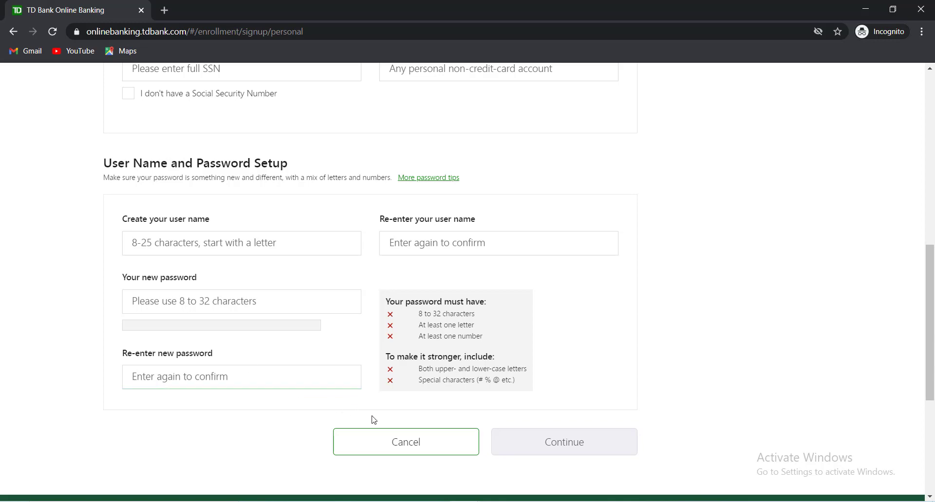
pyautogui.moveTo(458, 424)
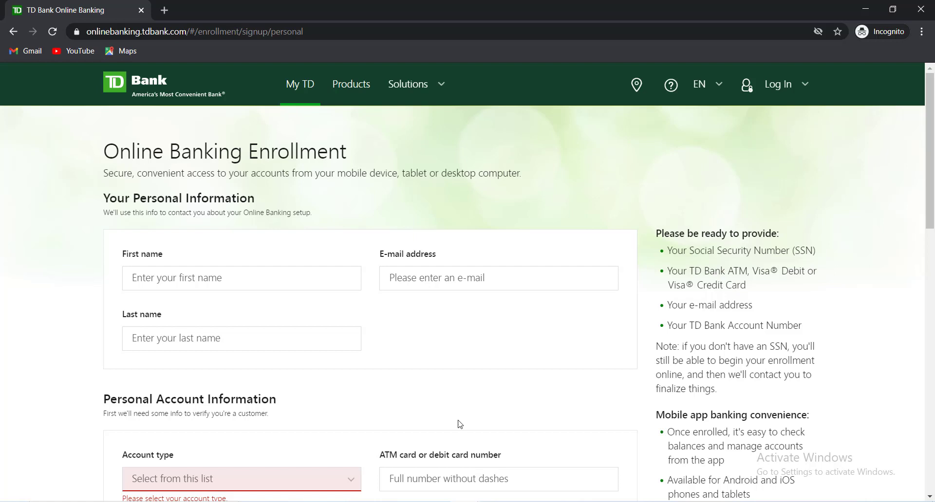
pyautogui.moveTo(463, 406)
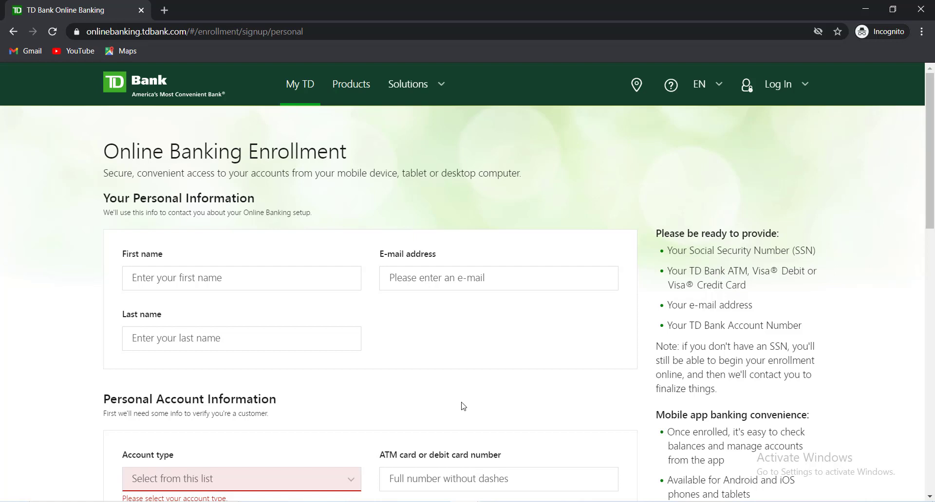